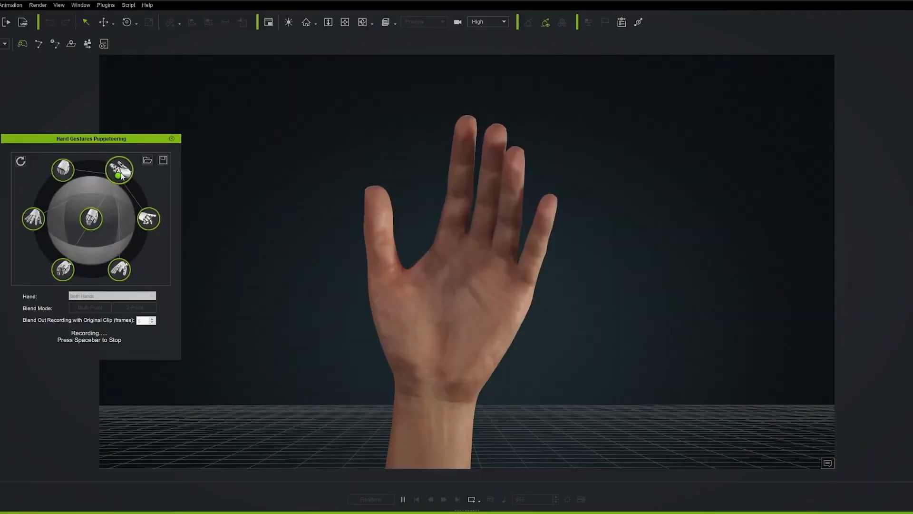
- Stop the gesture recording and scrub the stair-walk timeline to frame 220
{"action": "left_click", "coordinate": [148, 219]}
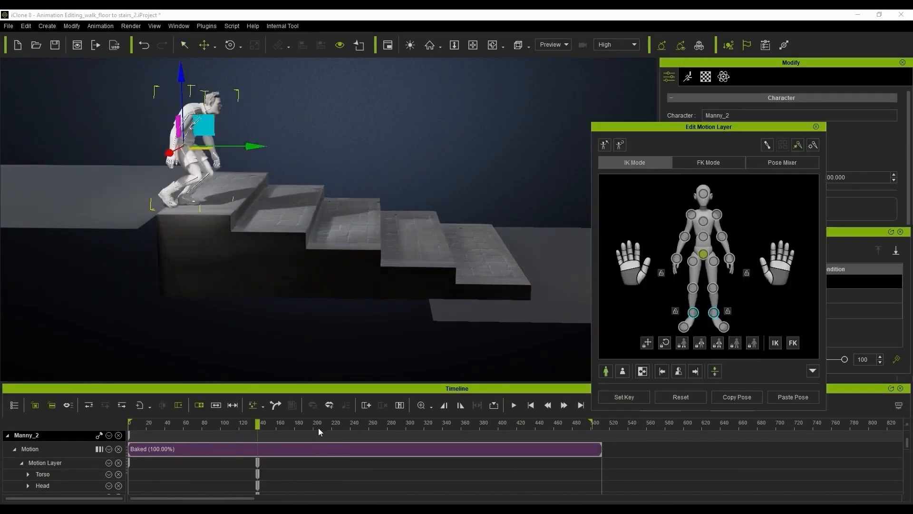
{"action": "left_click", "coordinate": [365, 425]}
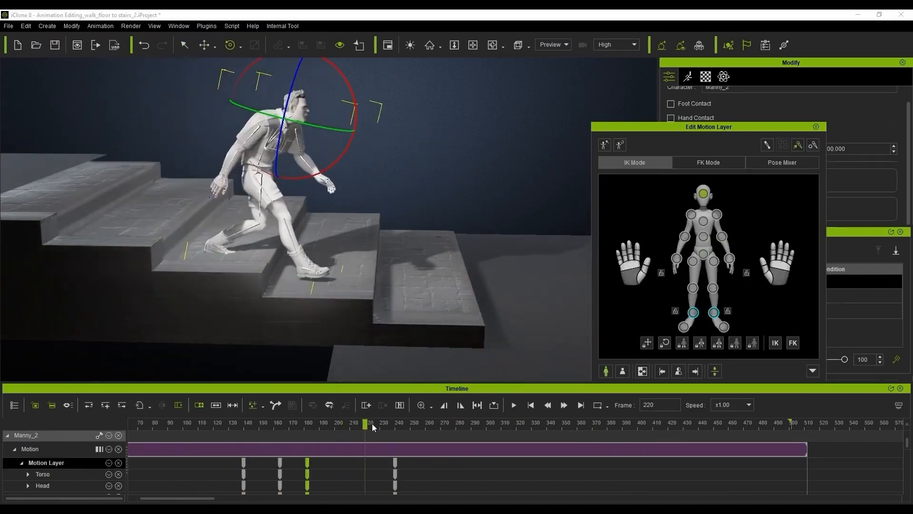